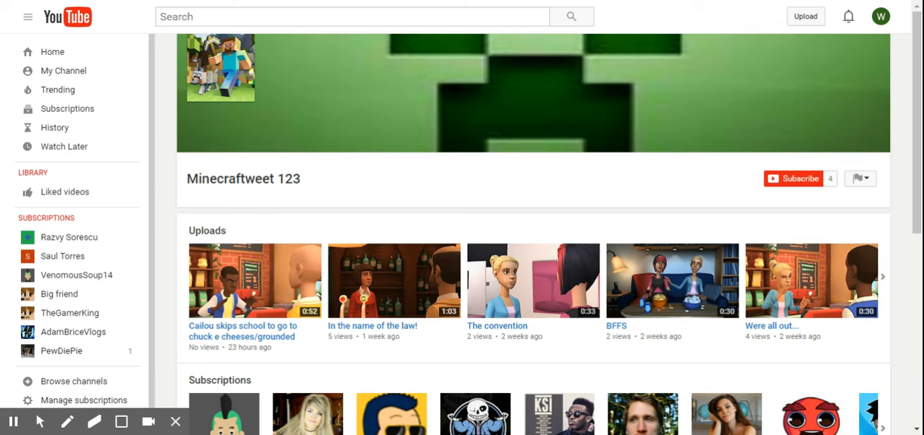
mouse_move(571, 197)
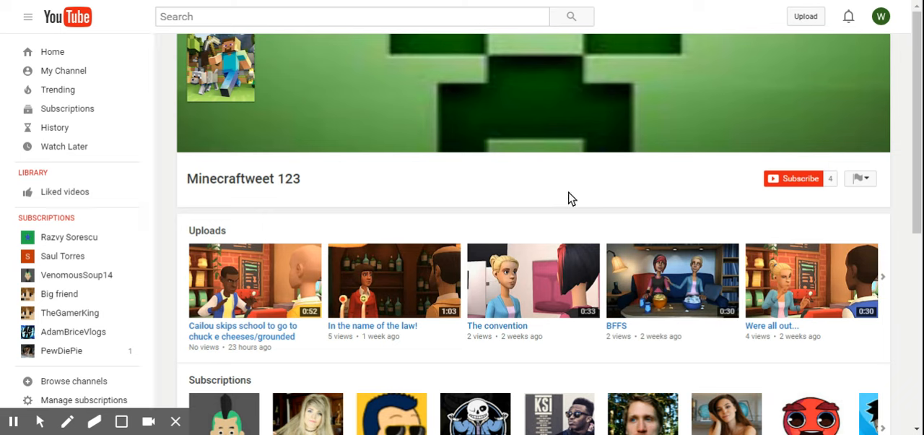
Subscribe to Minecraftweet 123 from its channel page
click(795, 178)
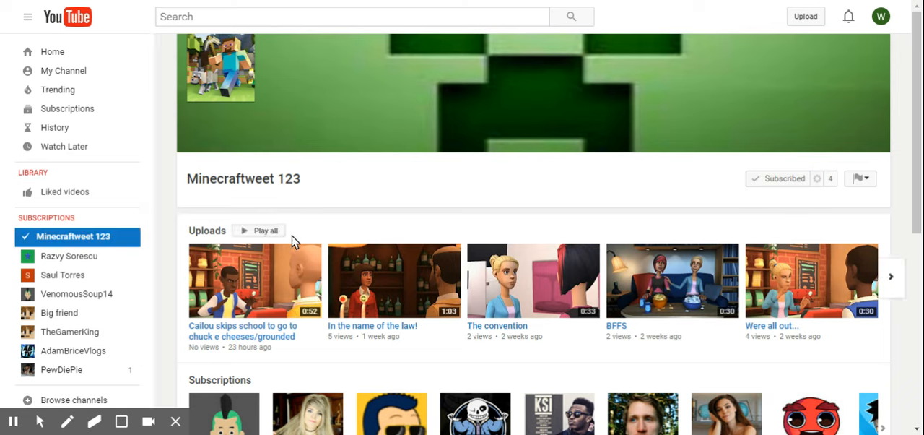